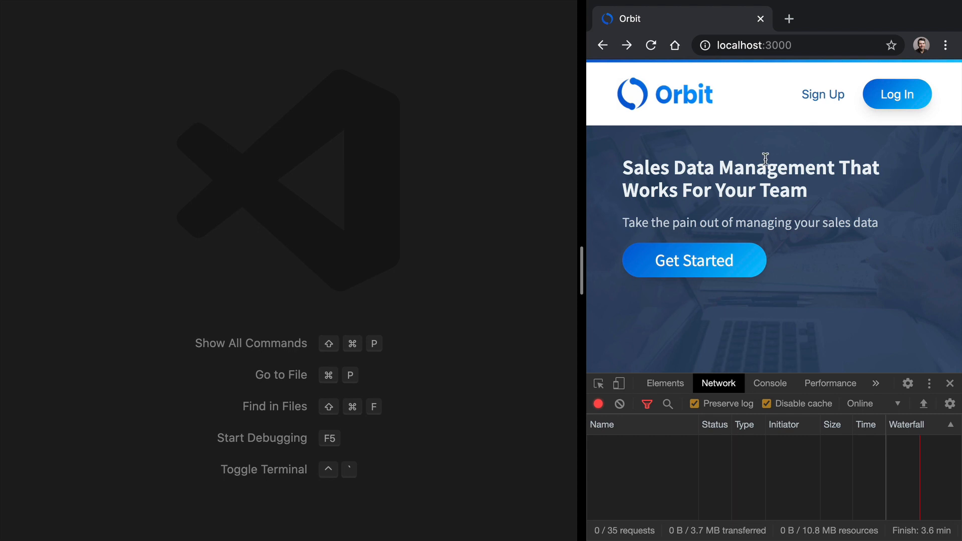
- Go from the Orbit home page to its Log in to your account page
left_click(897, 94)
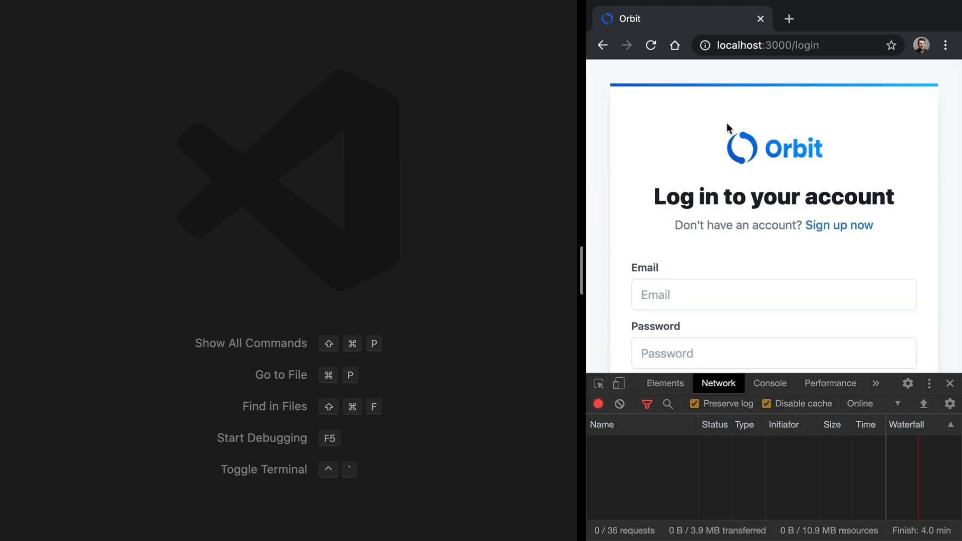
mouse_move(632, 171)
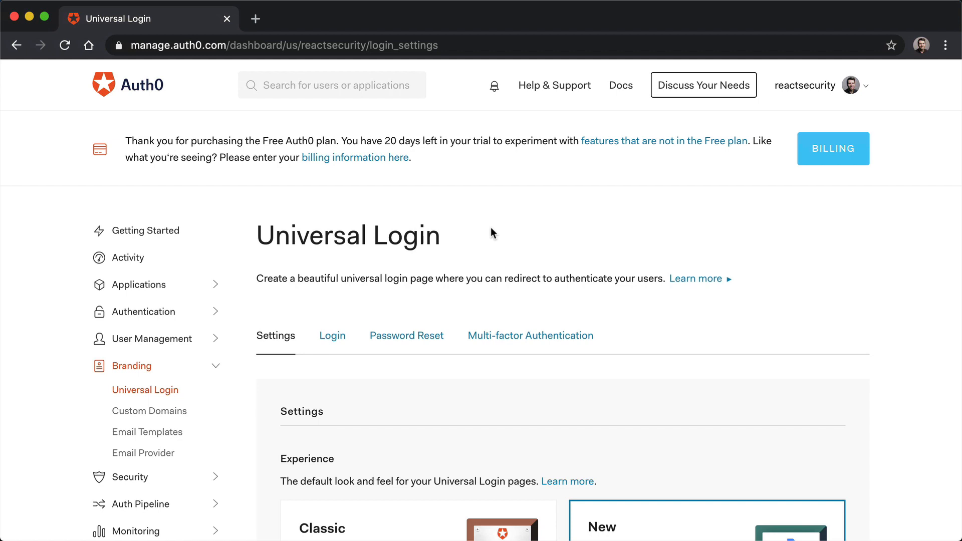
scroll("down", 3)
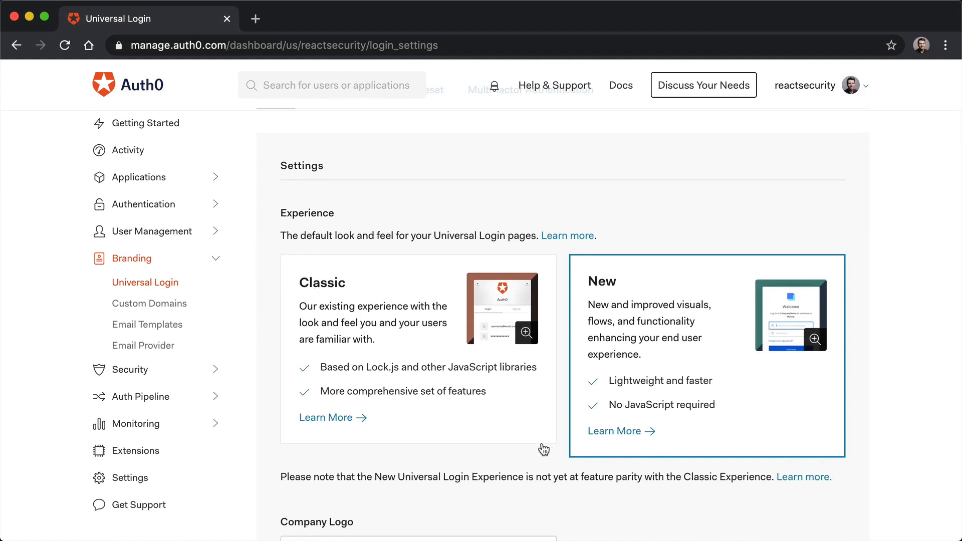
mouse_move(535, 457)
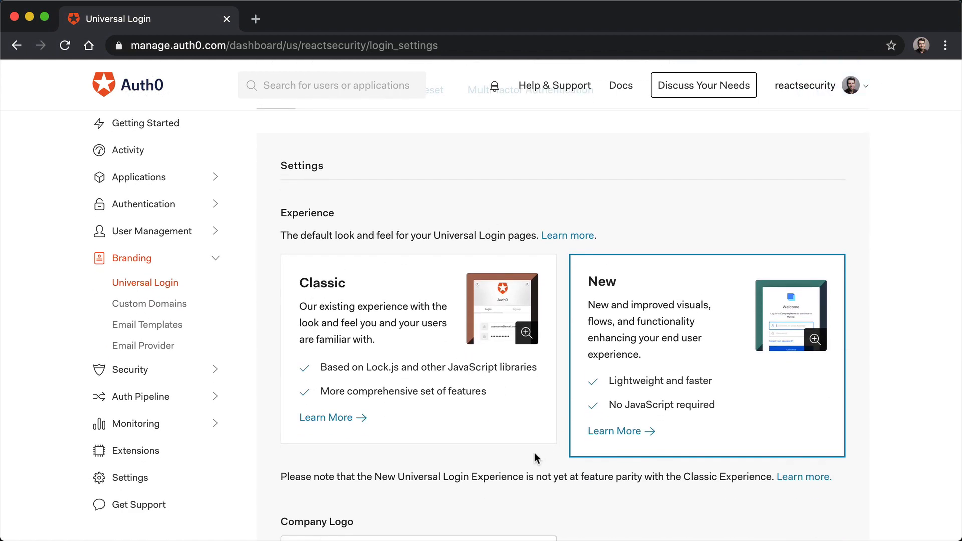
mouse_move(545, 456)
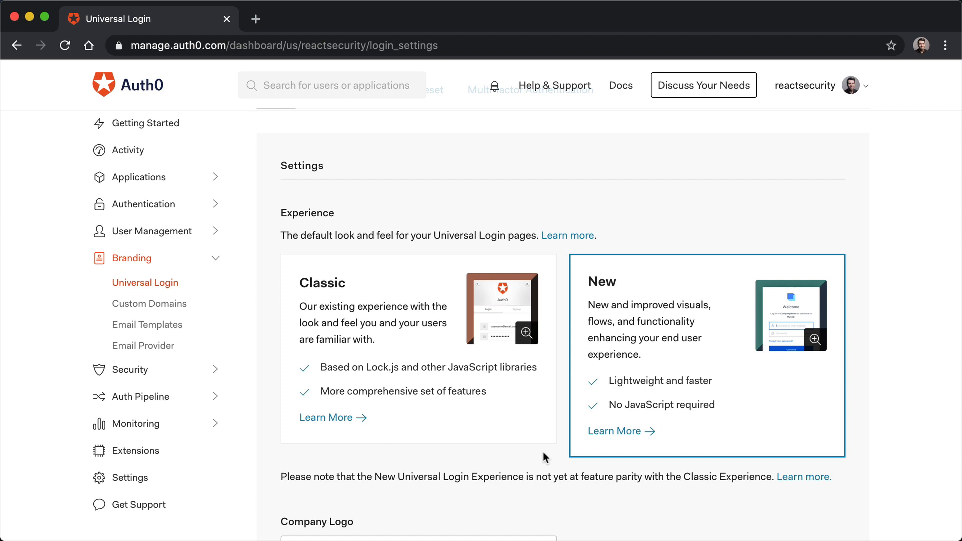
mouse_move(903, 385)
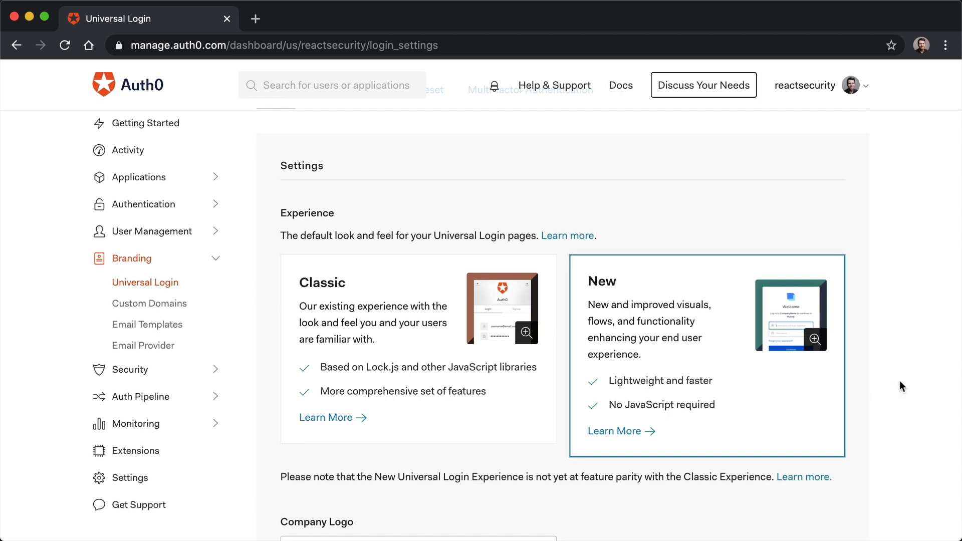
mouse_move(908, 384)
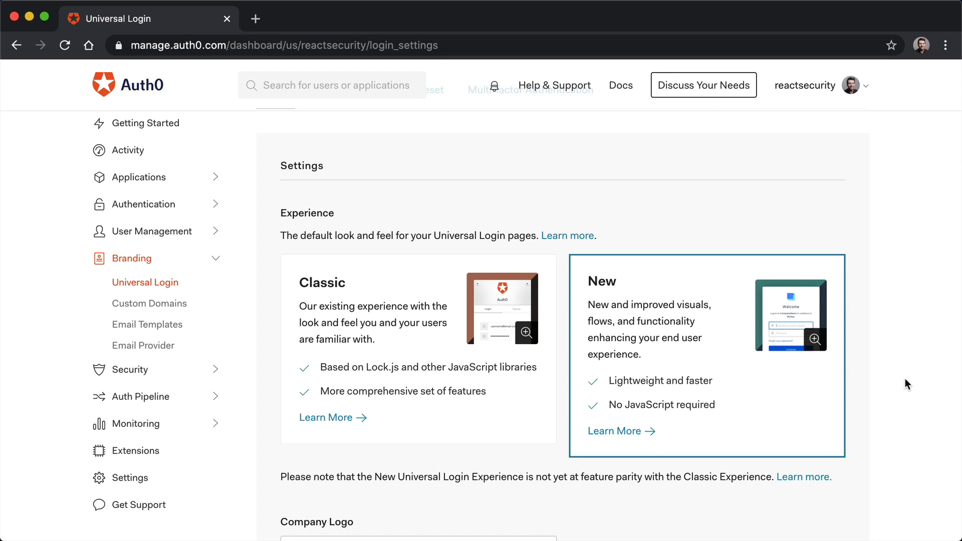
mouse_move(649, 427)
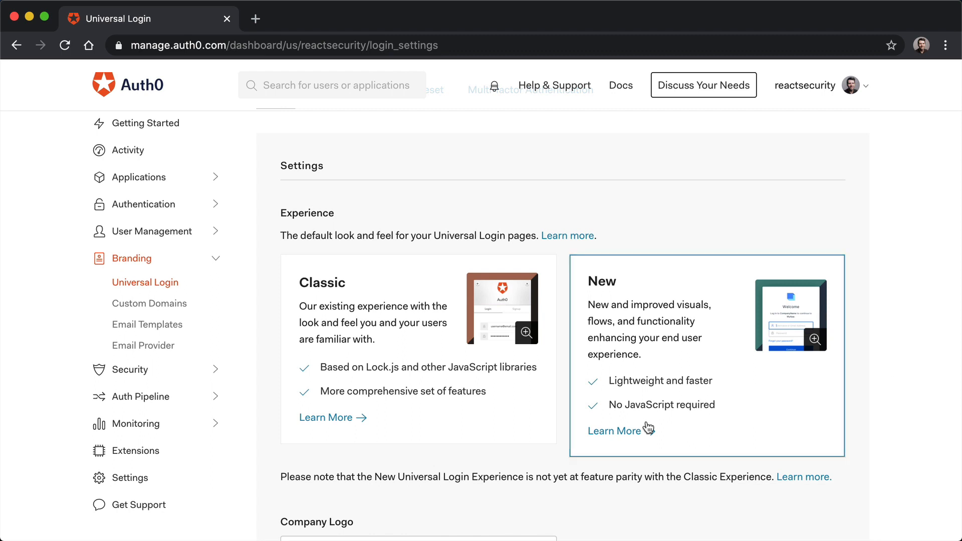
mouse_move(638, 219)
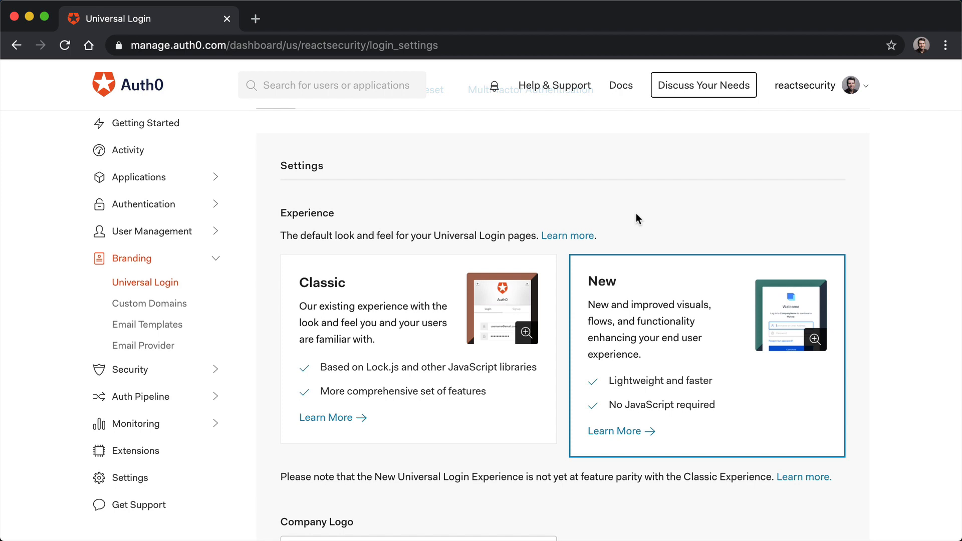
mouse_move(625, 219)
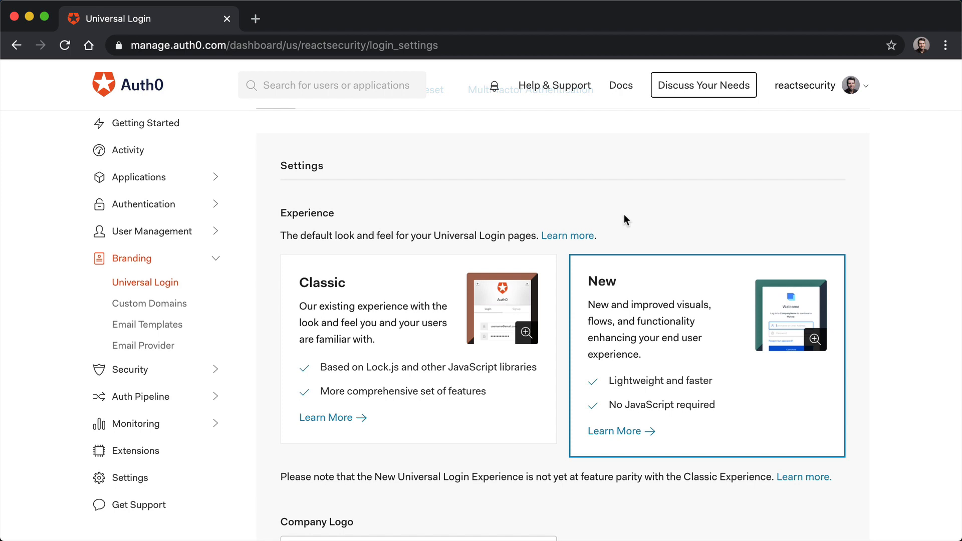
mouse_move(648, 216)
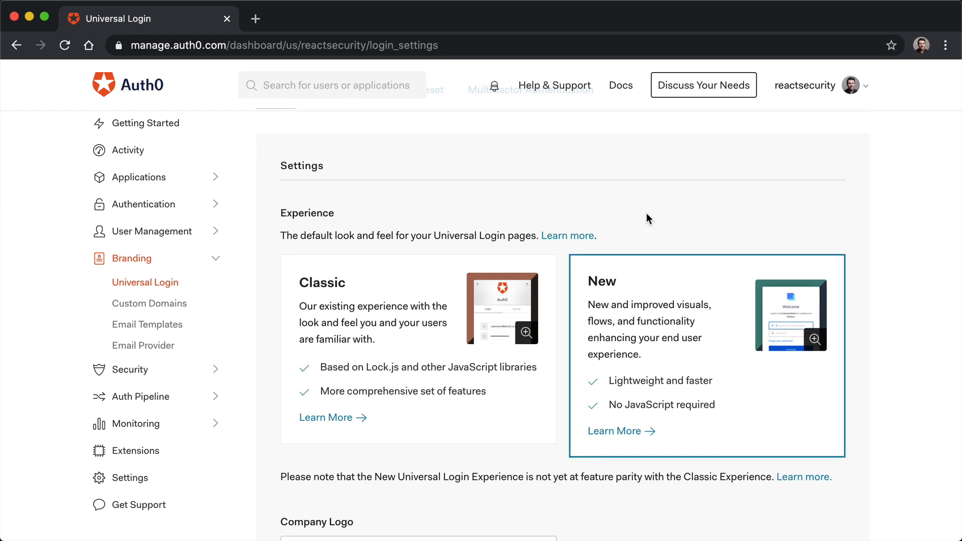
mouse_move(891, 300)
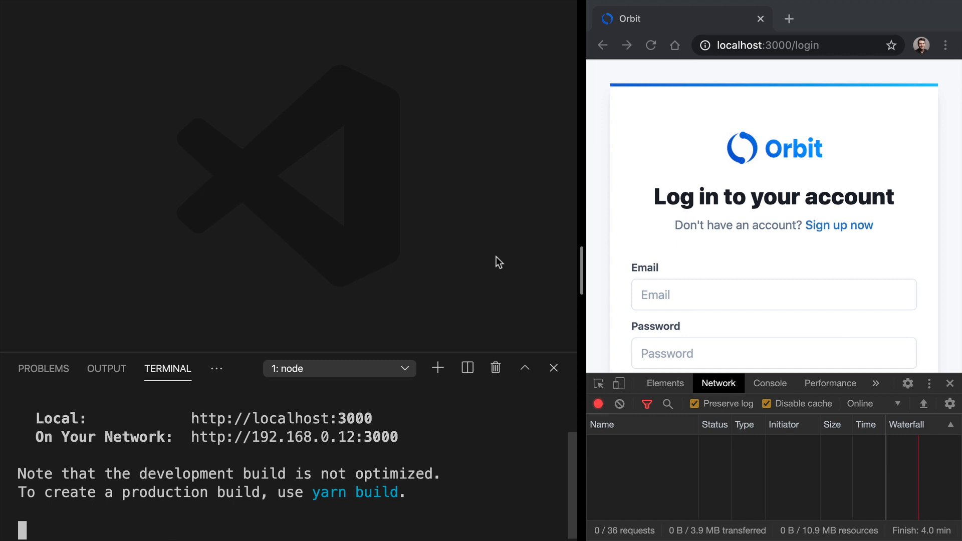
left_click(436, 367)
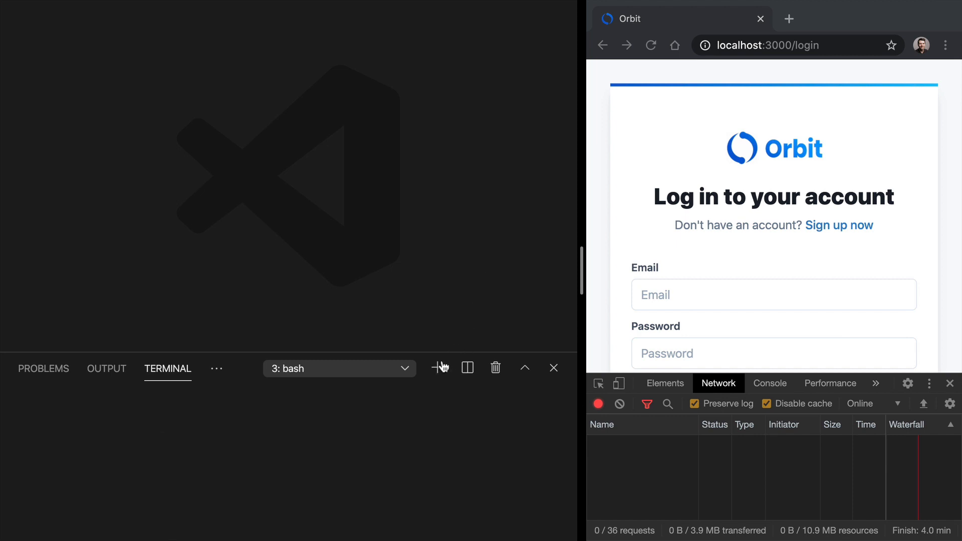
type("cd orbit-app")
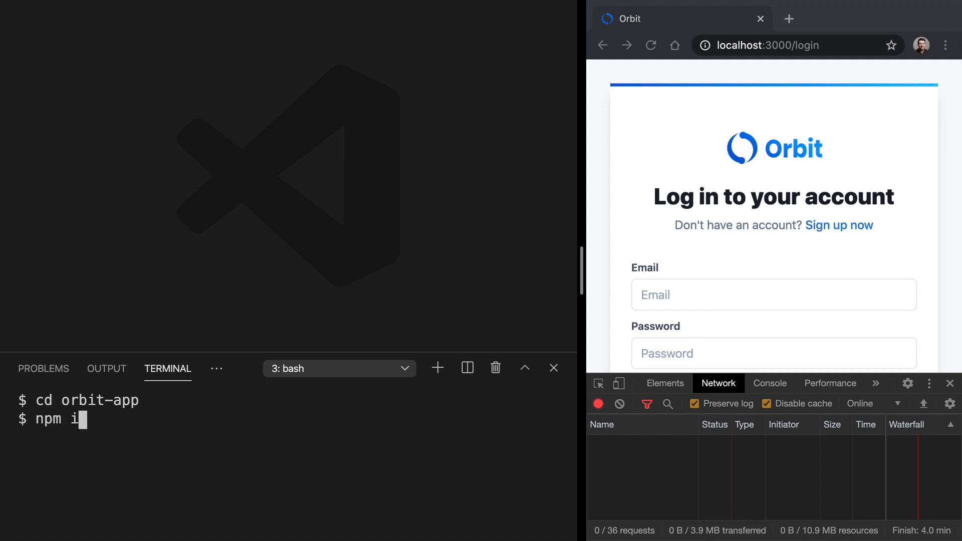
type("@auth0")
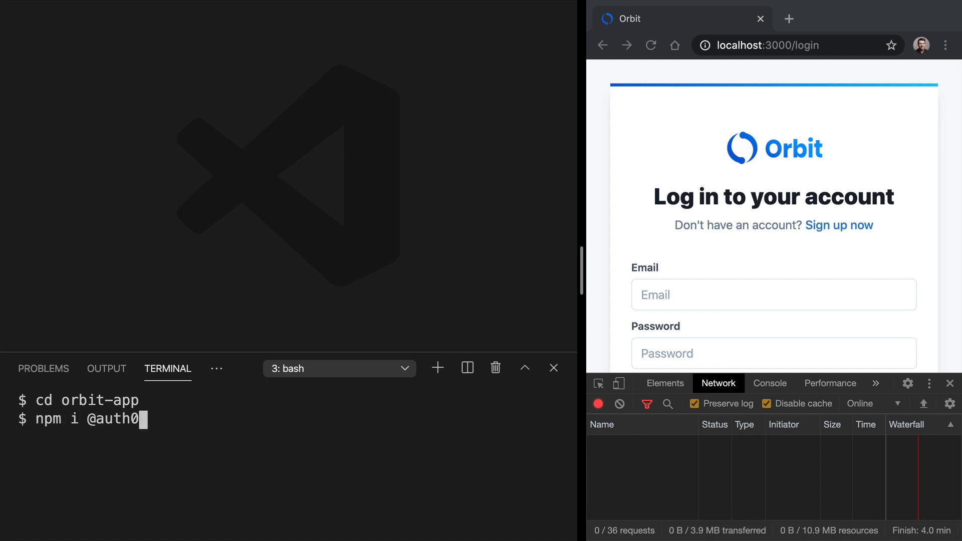
type("/auth0-re")
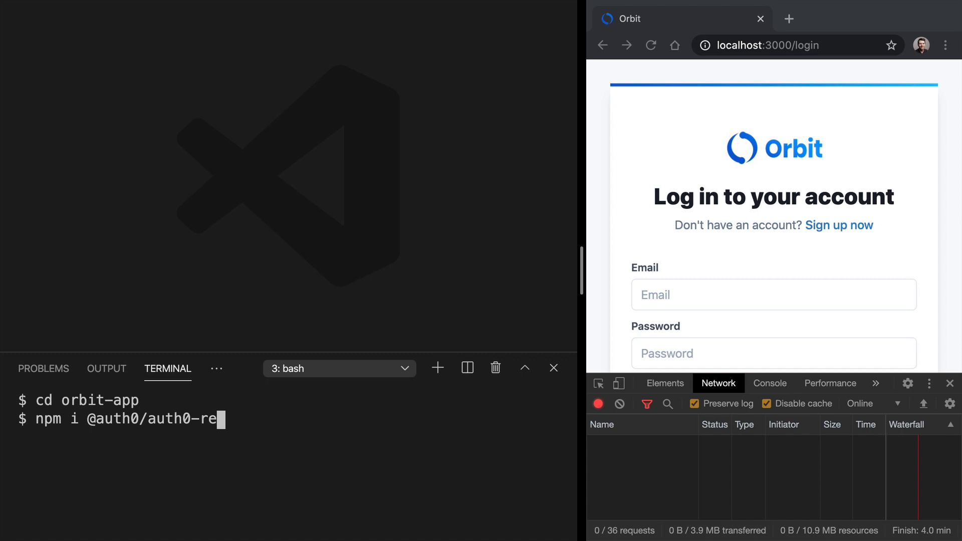
key("Enter")
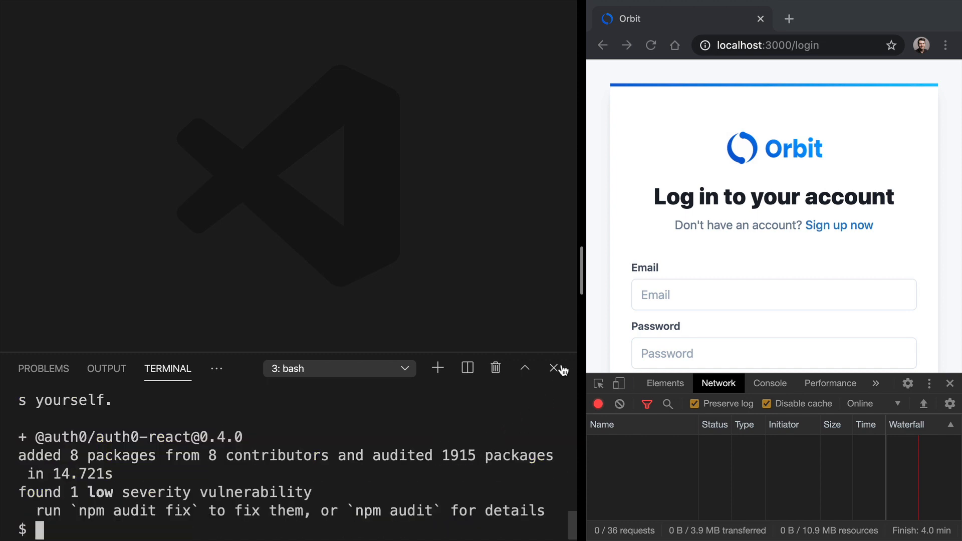
left_click(553, 368)
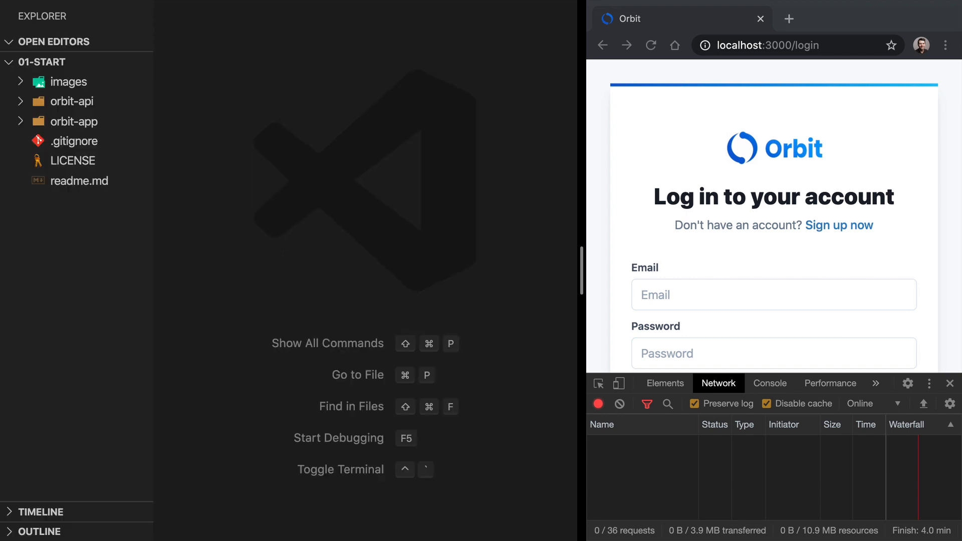
left_click(75, 121)
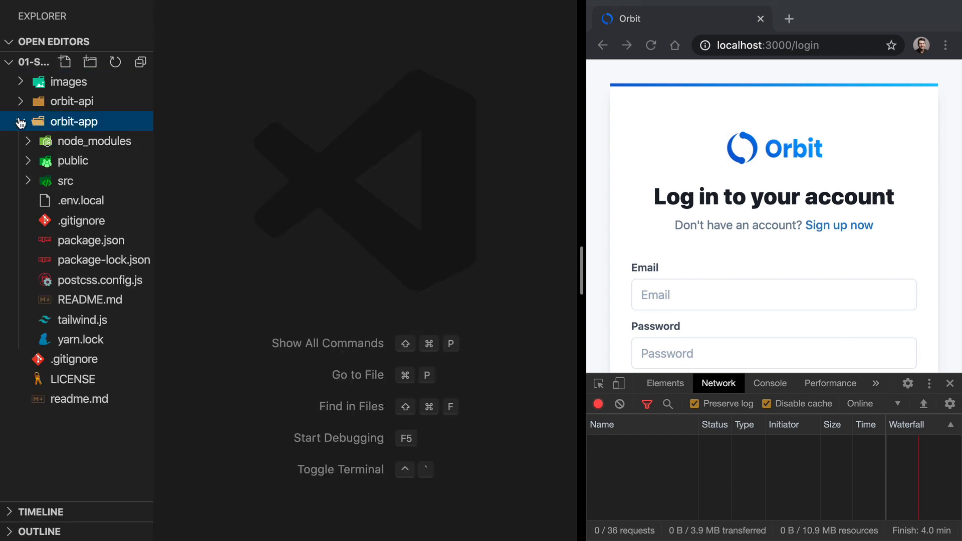
left_click(66, 180)
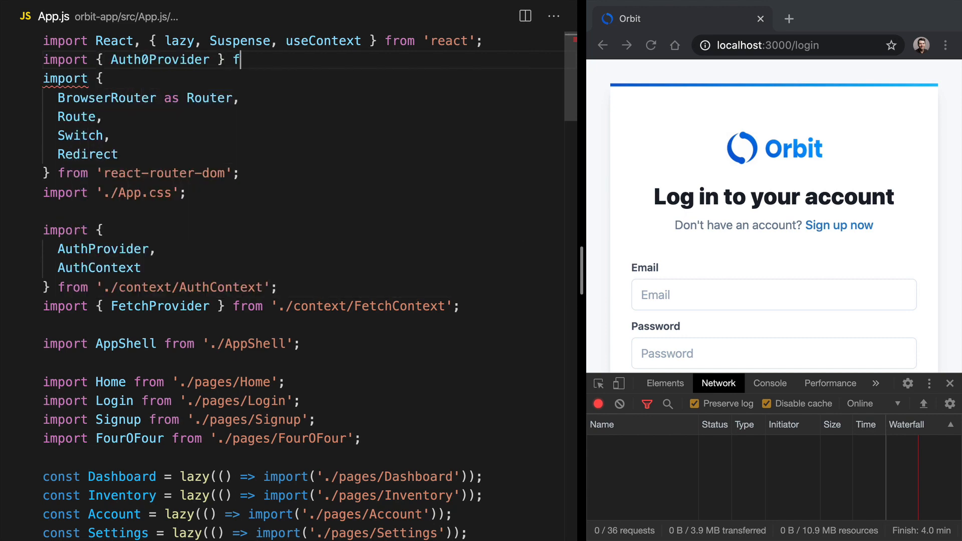
type("from '@auth0/")
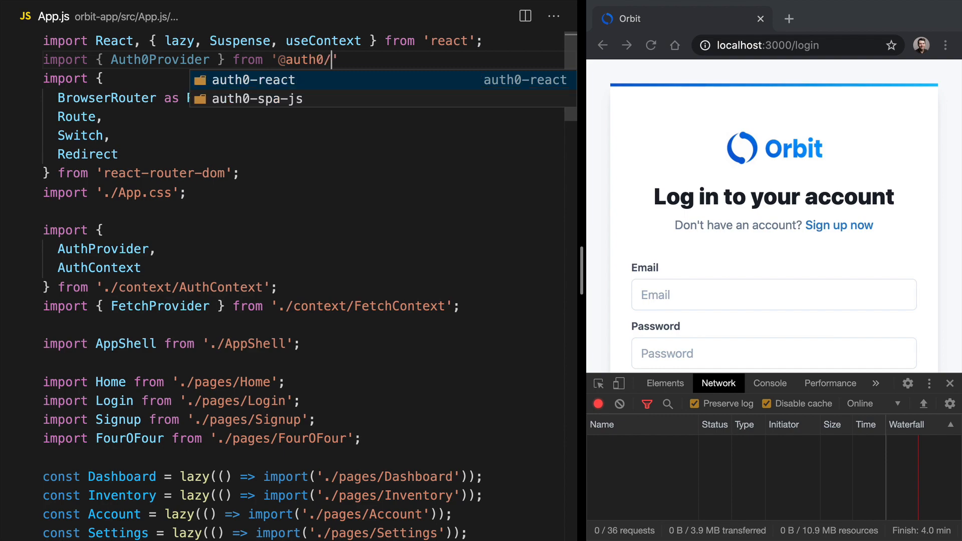
left_click(254, 80)
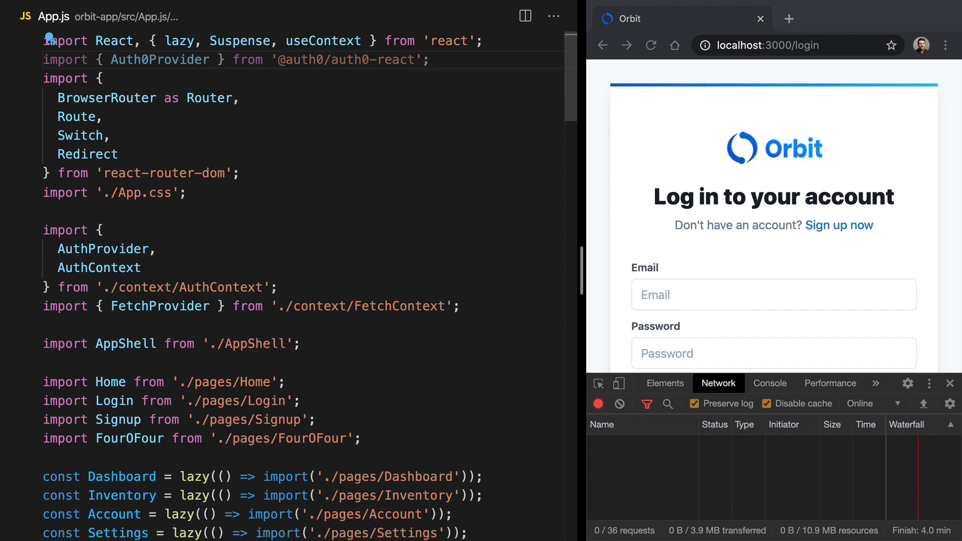
- Wrap the Router in <Auth0Provider> with empty domain="" and clientId="" props
scroll("down", 3)
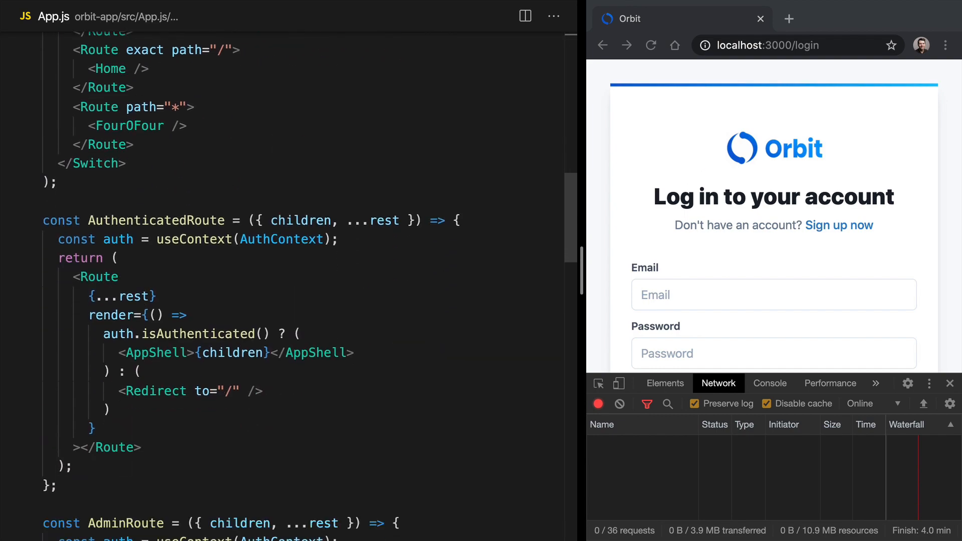
scroll("down", 3)
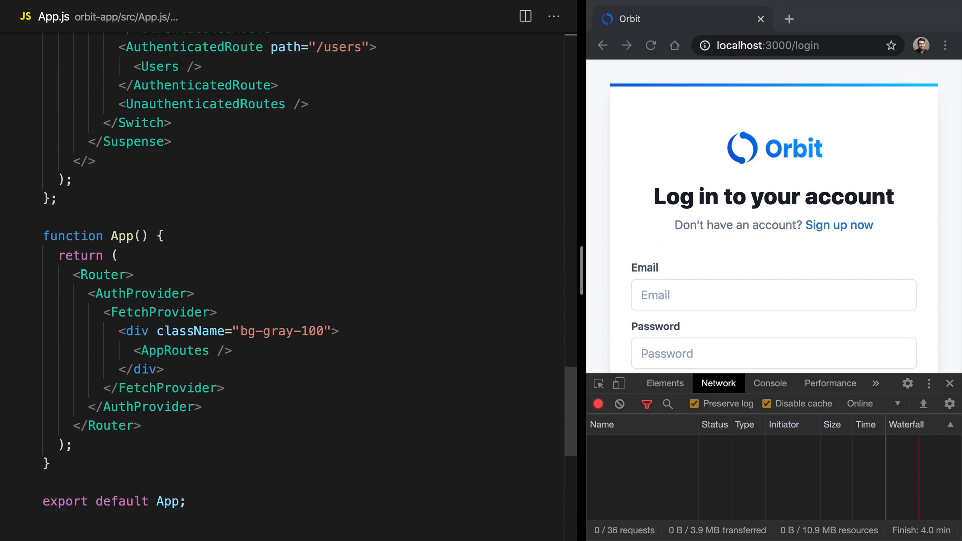
scroll("down", 3)
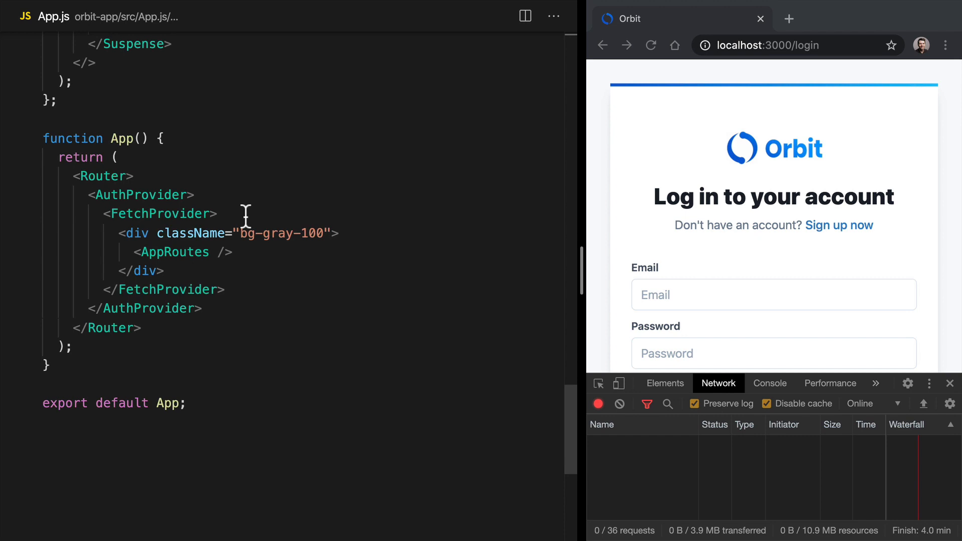
left_click(116, 157)
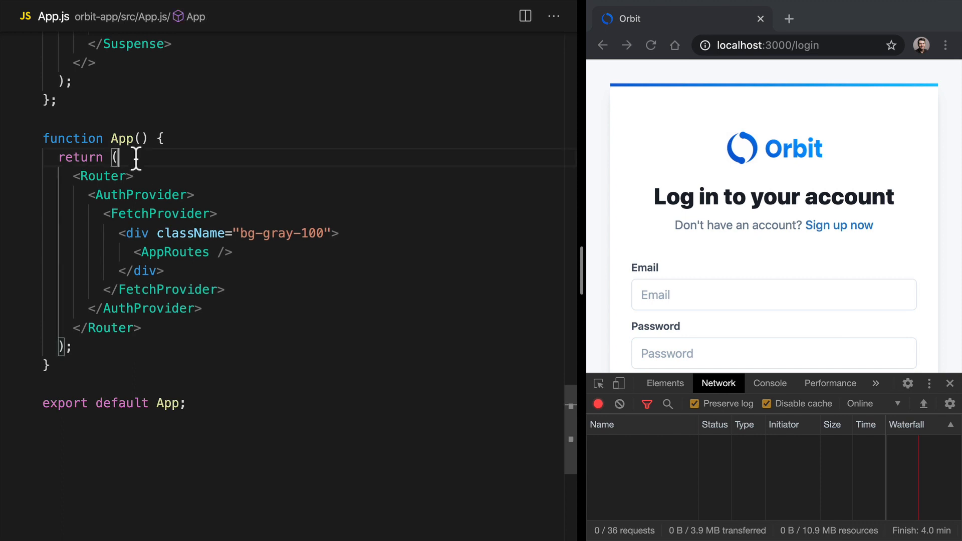
type("Auth0Provider")
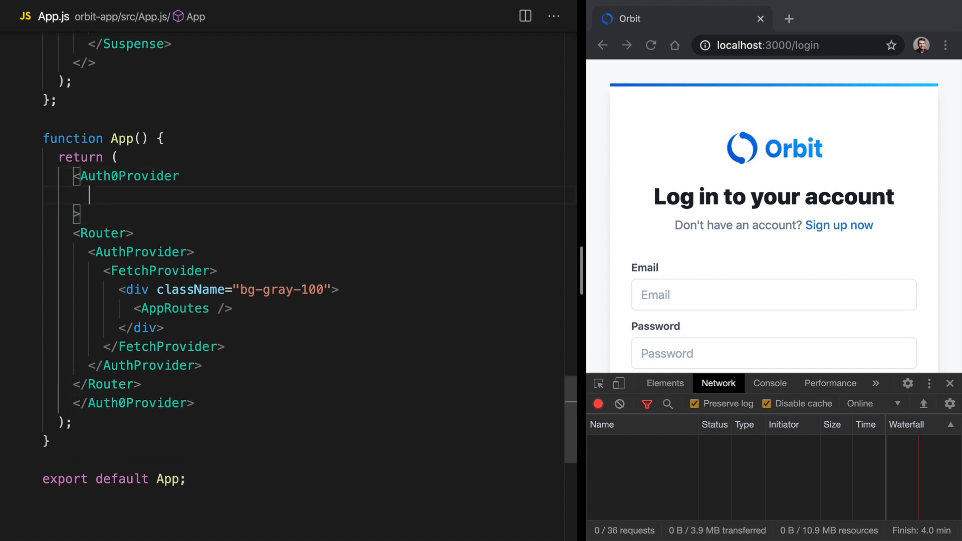
type("domain=\"")
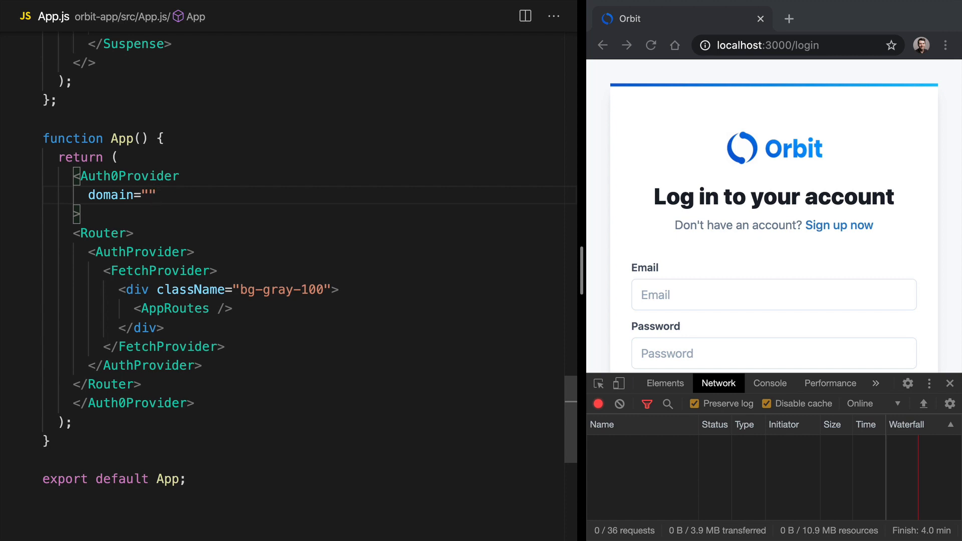
type("clientId=")
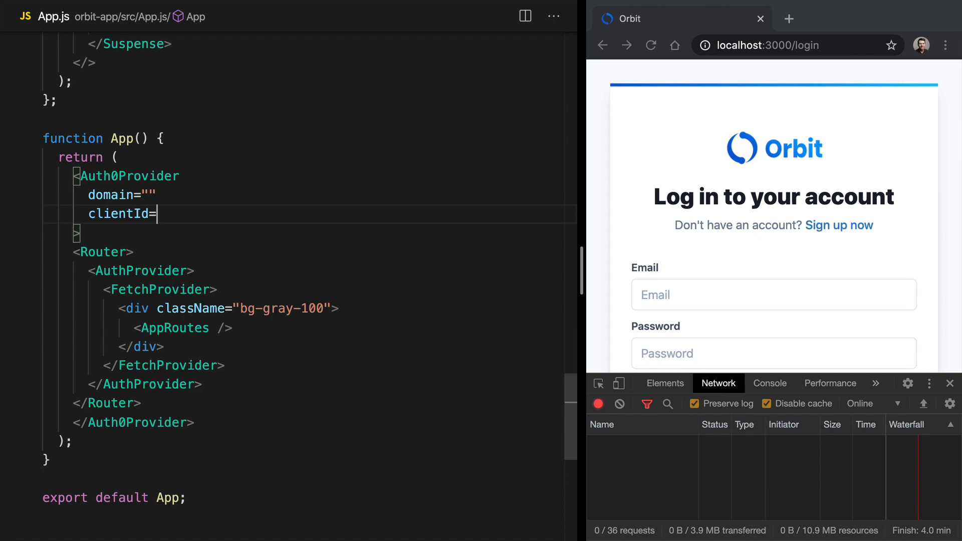
type("\"\"")
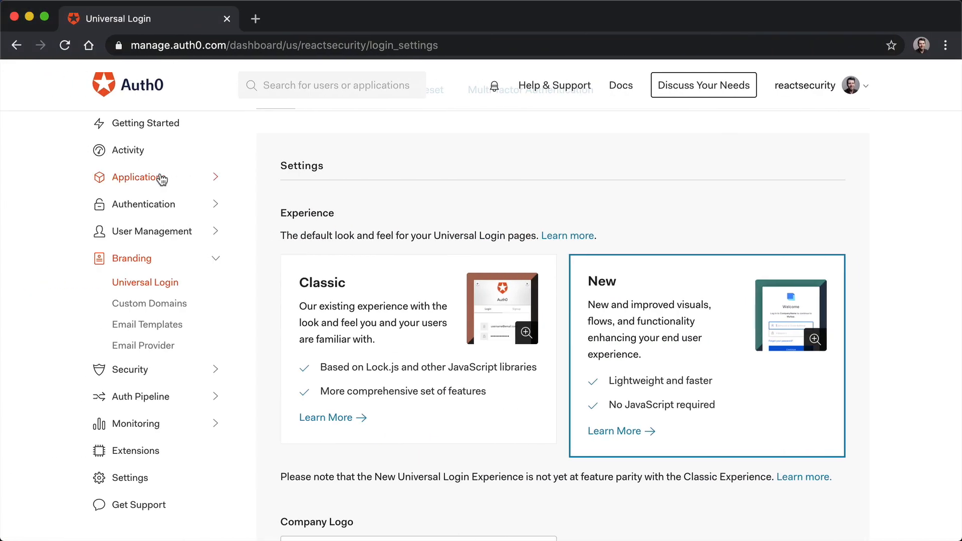
- Show the Auth0 Applications list with Orbit API and Orbit App client IDs
left_click(138, 178)
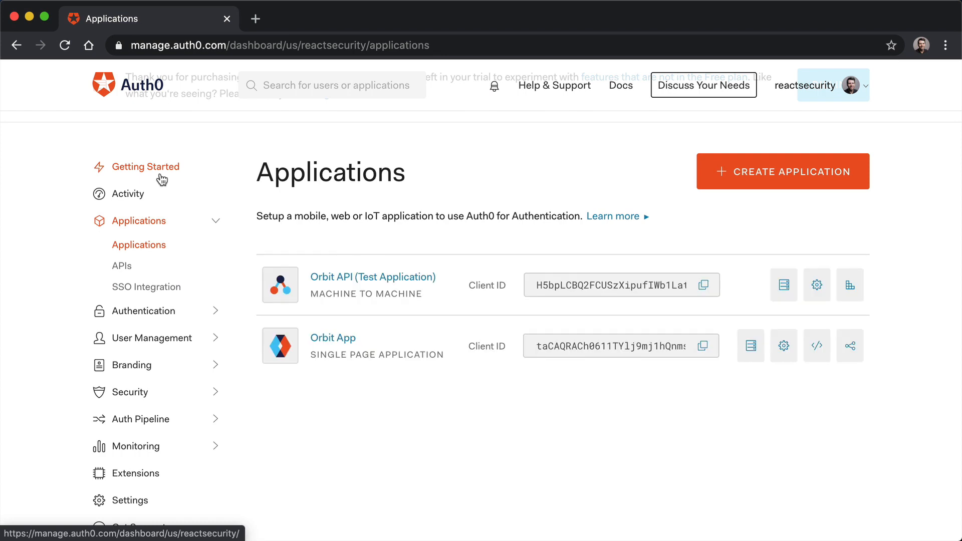
left_click(333, 338)
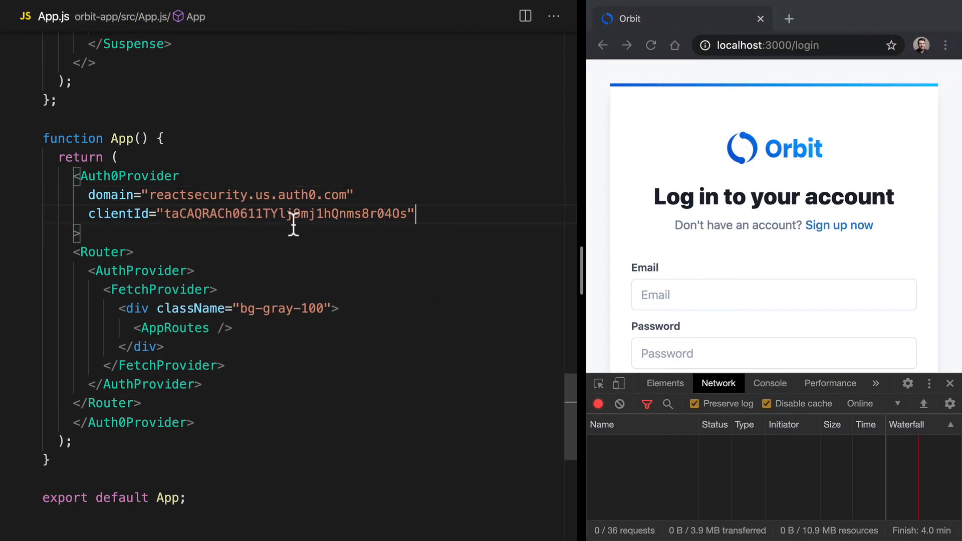
mouse_move(429, 221)
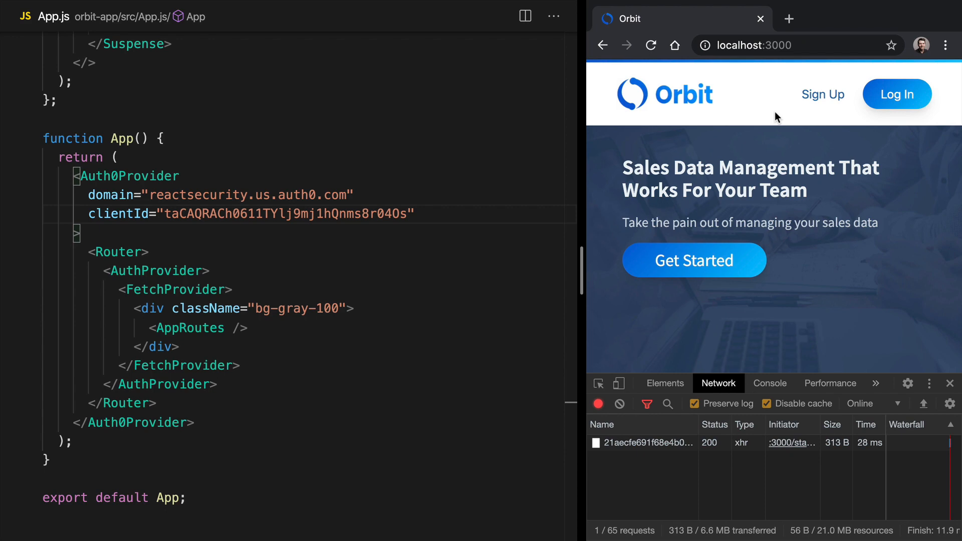
- Show the project file tree and copy the Auth0 domain value from App.js
double_click(285, 214)
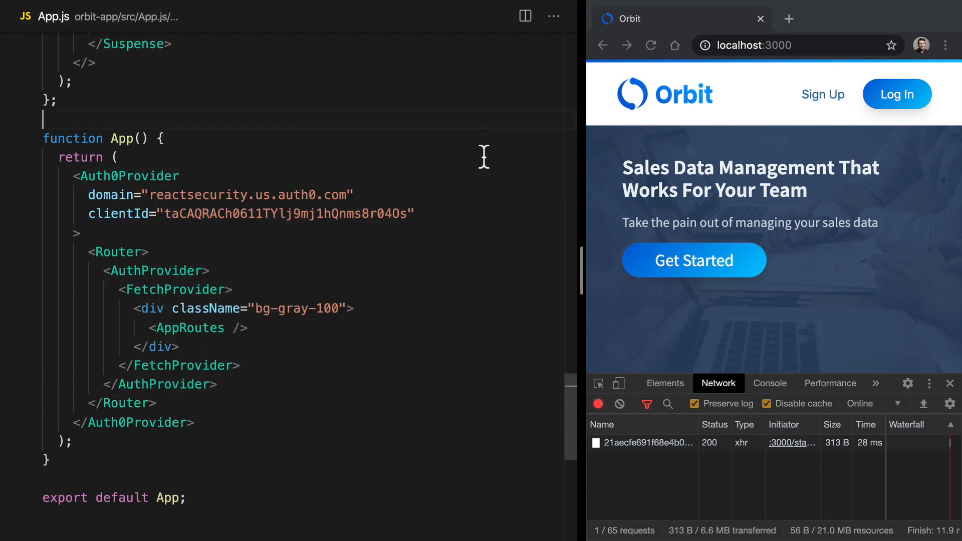
left_click(435, 213)
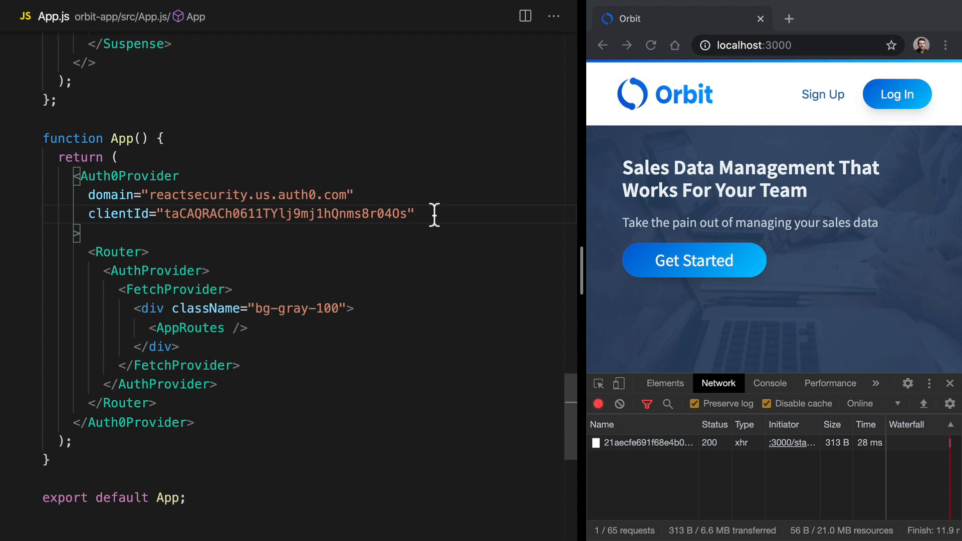
left_click(418, 213)
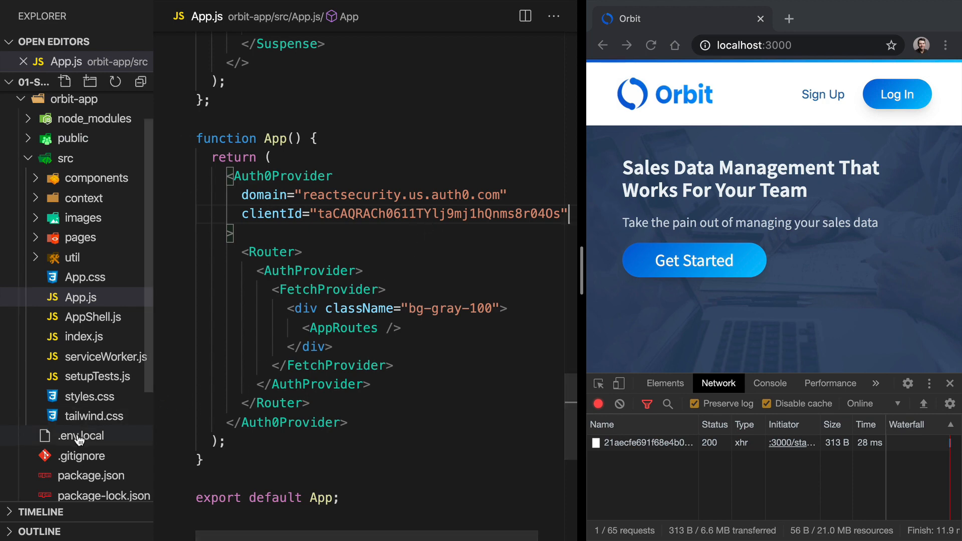
mouse_move(77, 437)
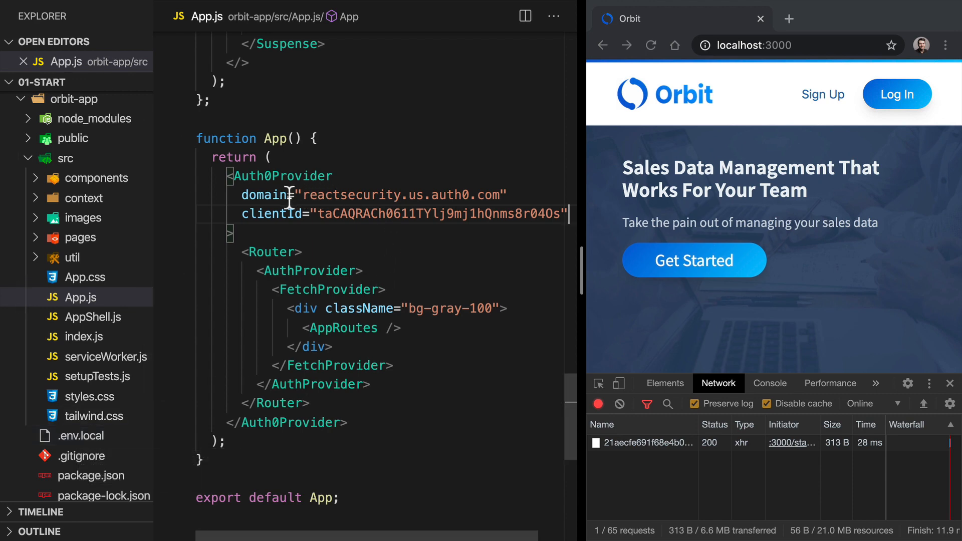
mouse_move(519, 199)
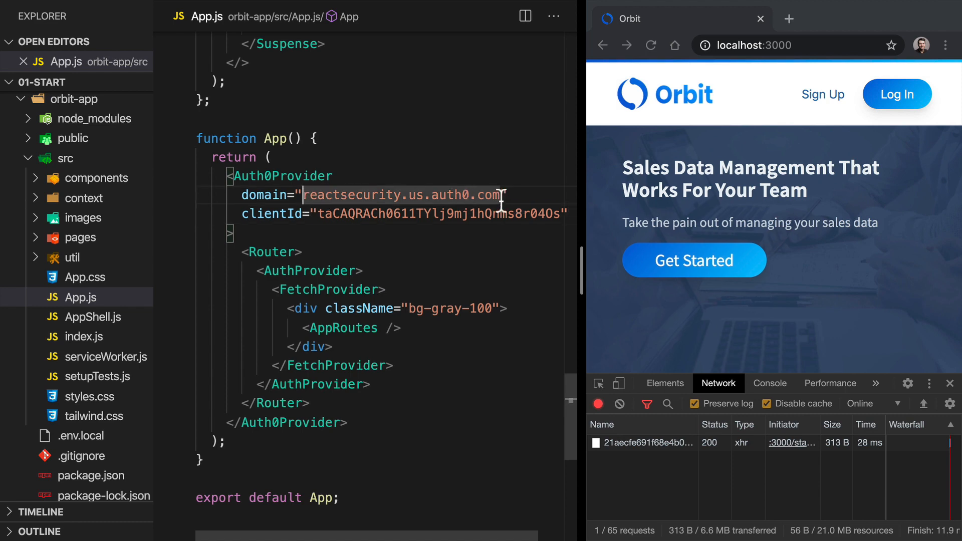
double_click(398, 194)
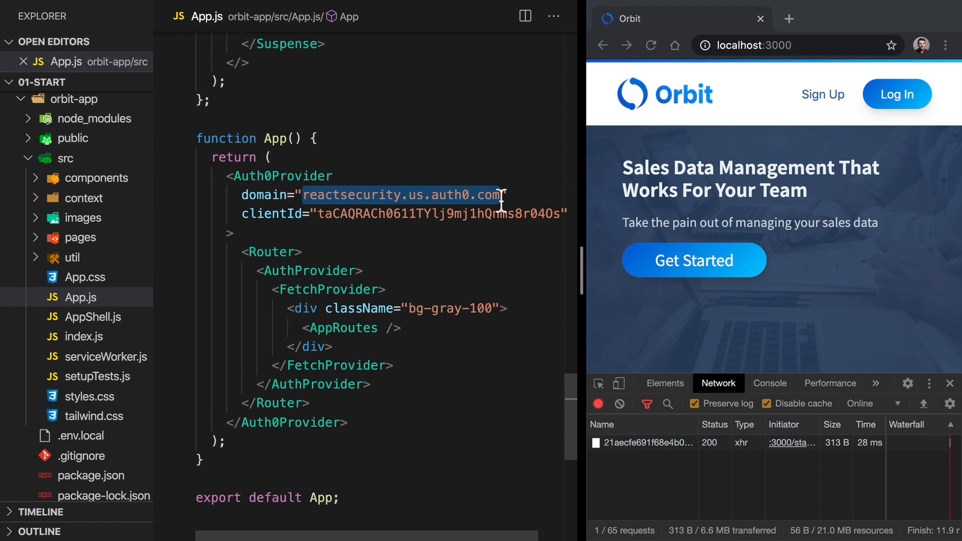
key("Delete")
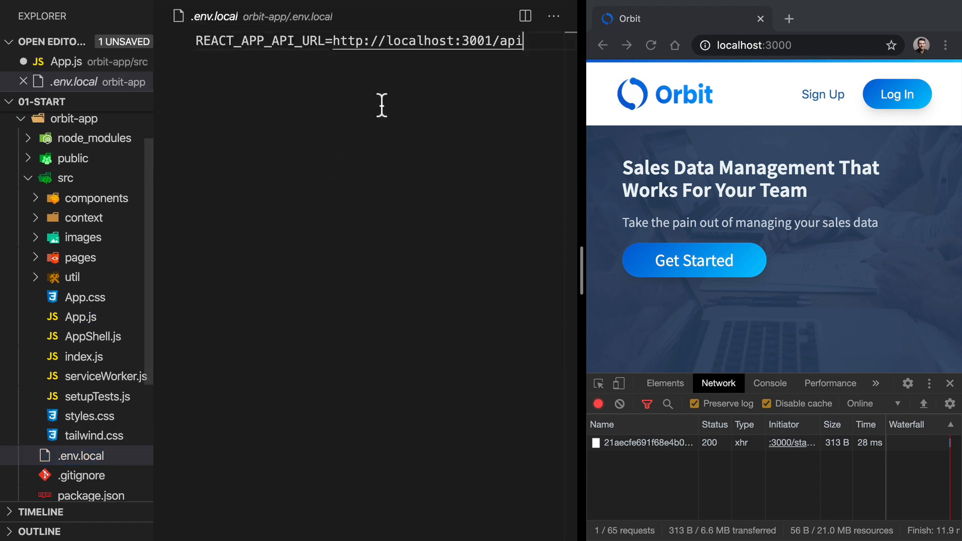
- Add REACT_APP_AUTH0_DOMAIN=reactsecurity.us.auth0.com and an empty REACT_APP_AUTH0_CLIENT_ID= to .env.local, returning to App.js
type("REACT")
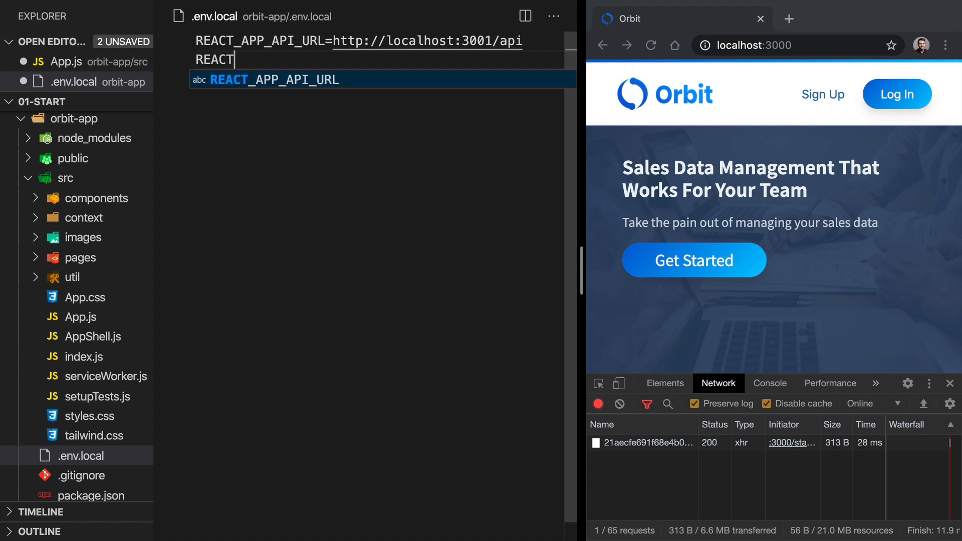
type("_APP_AUTH")
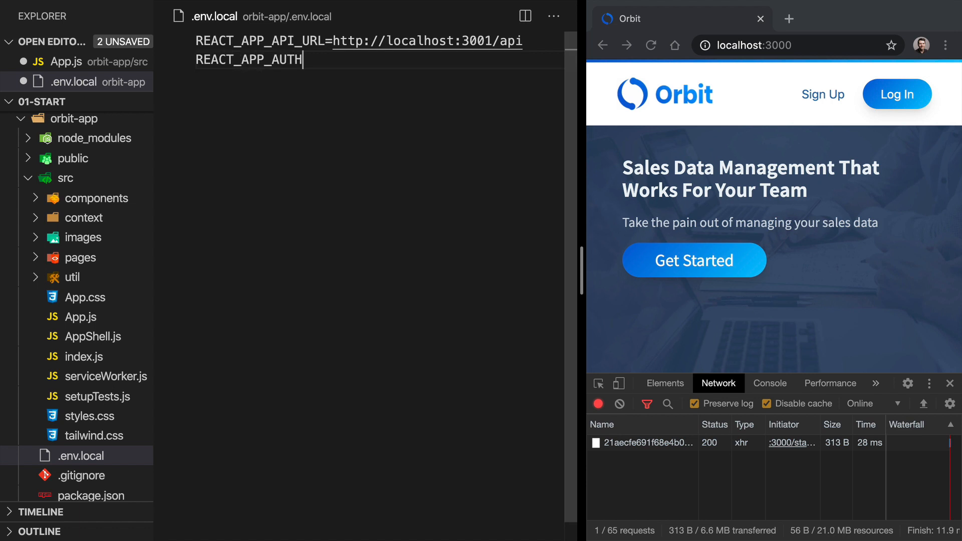
type("0_D")
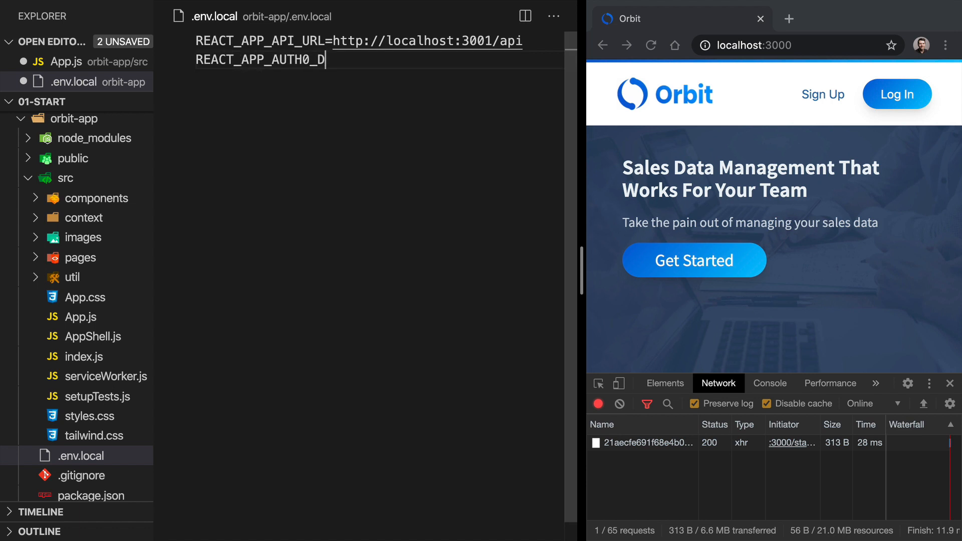
type("OMAIN=reactsecurity.us.auth0.com")
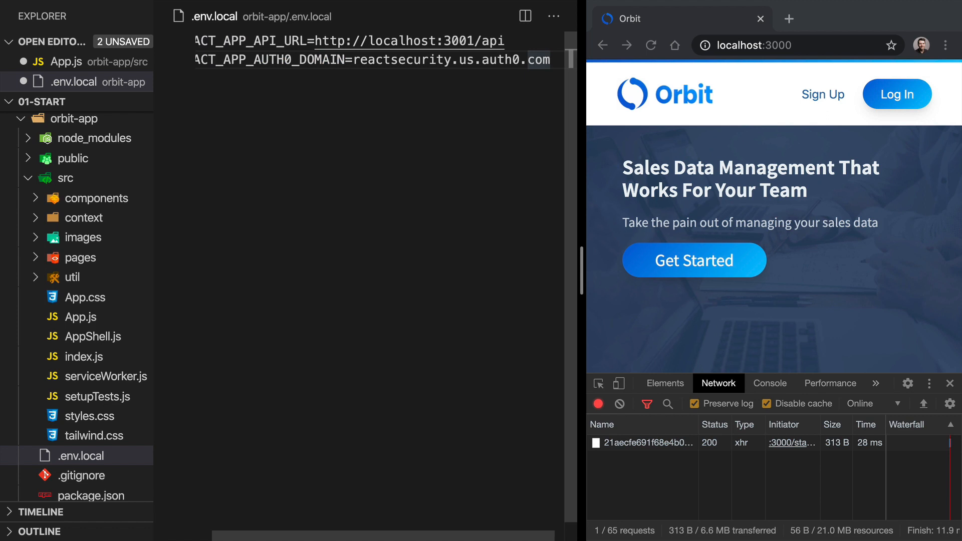
type("REACT_APP_AUTH0_")
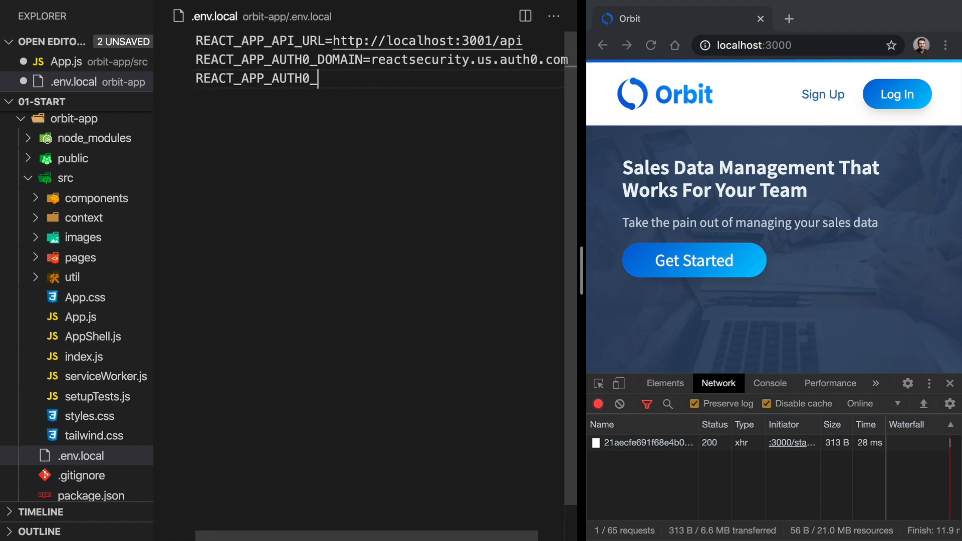
type("CLIENT_ID=")
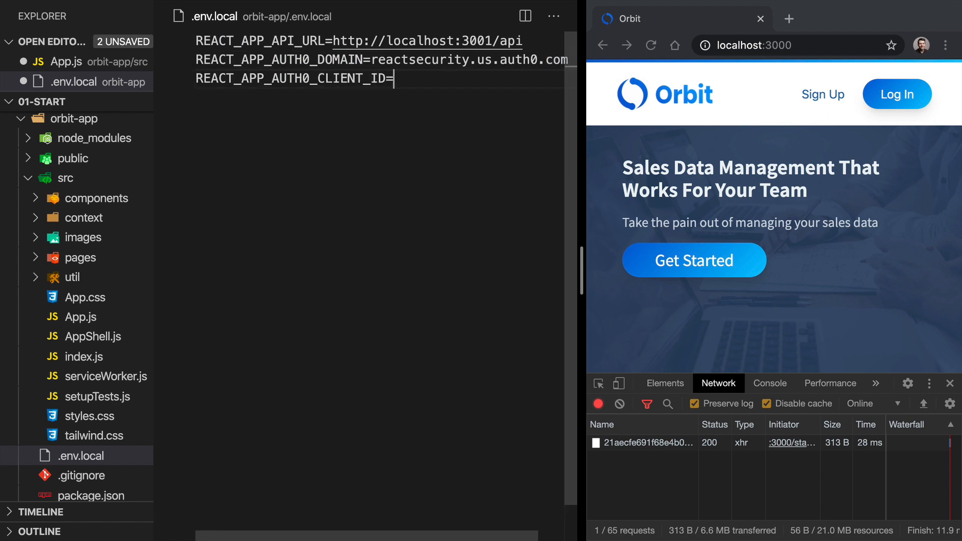
left_click(80, 316)
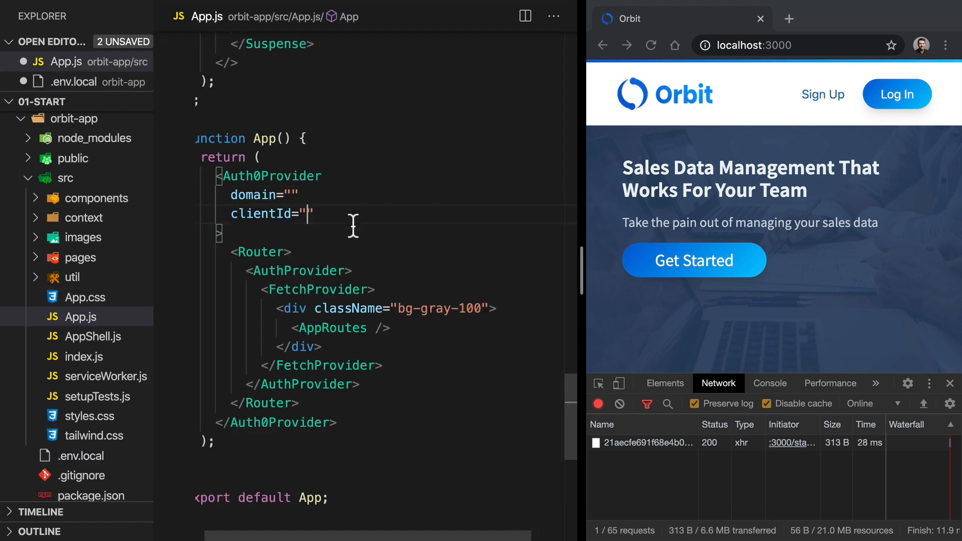
- Make Auth0Provider's domain read {process.env.REACT_APP_AUTH0_DOMAIN}
left_click(80, 456)
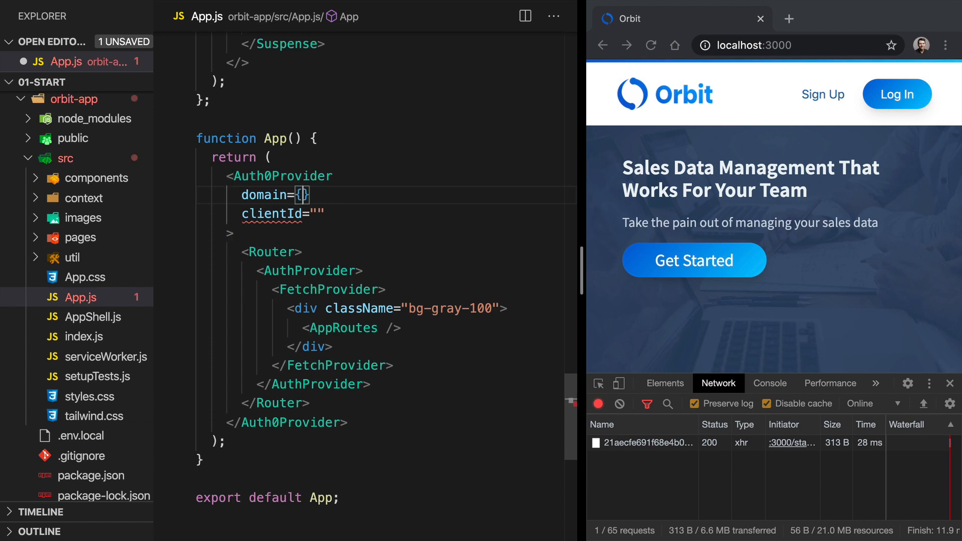
type("process.env.REACT_APP_AUTH")
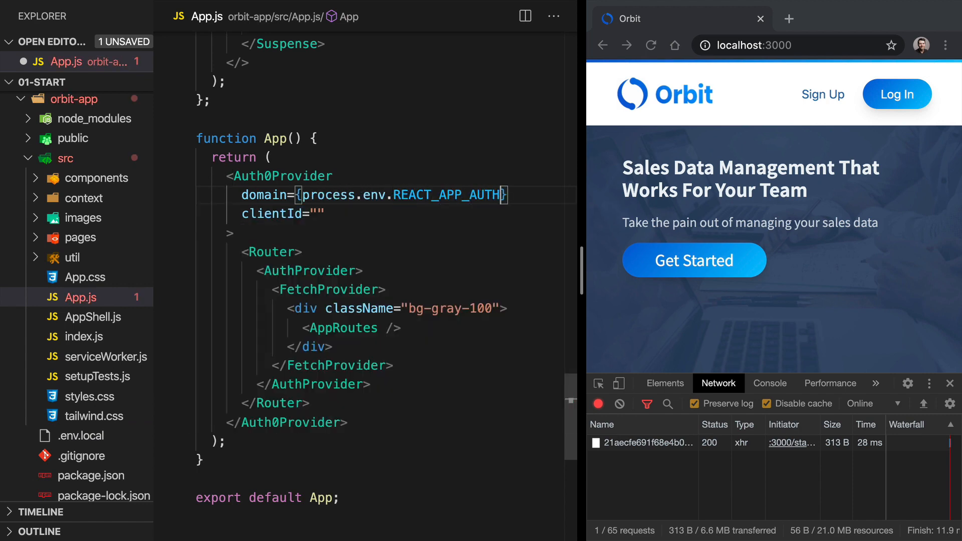
type("_DOMAIN")
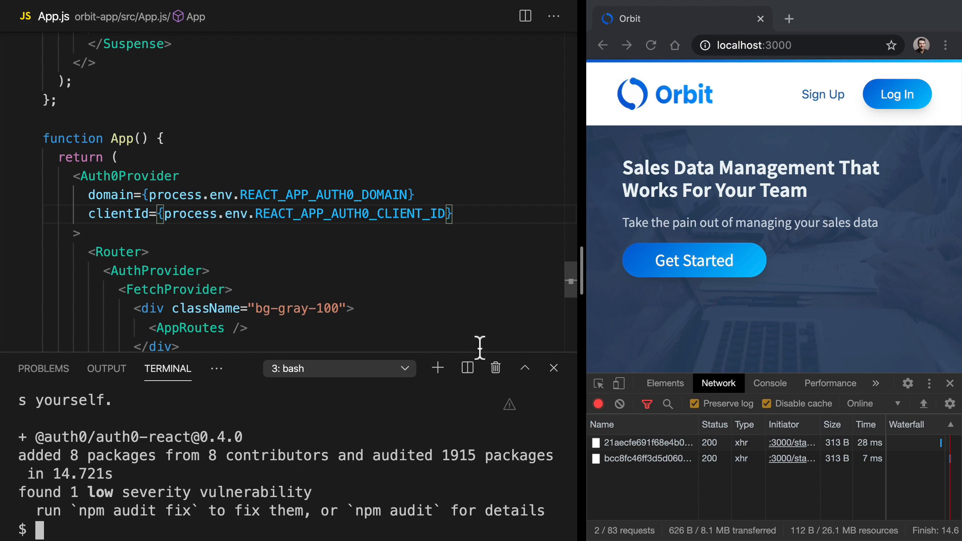
- Switch the terminal to the node session running the React dev server at localhost:3000
left_click(338, 369)
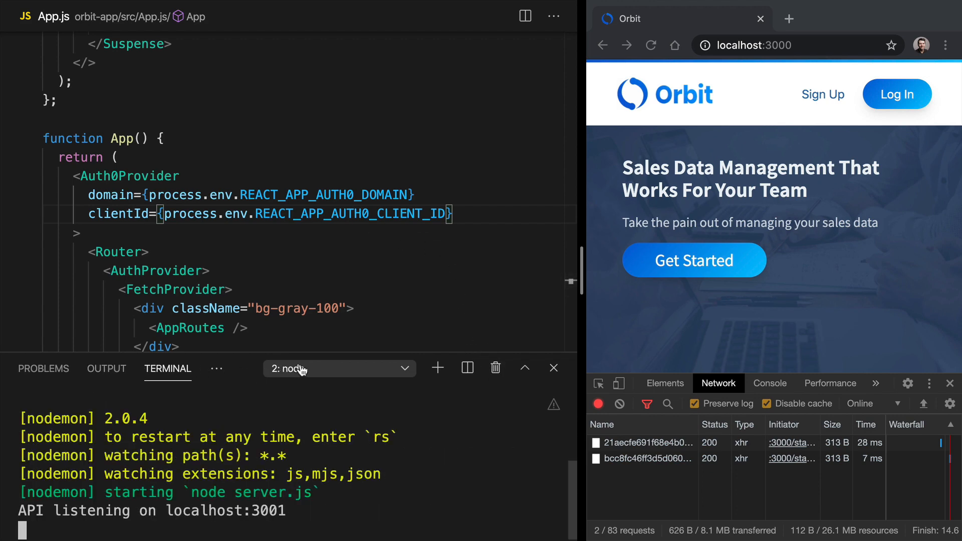
left_click(339, 369)
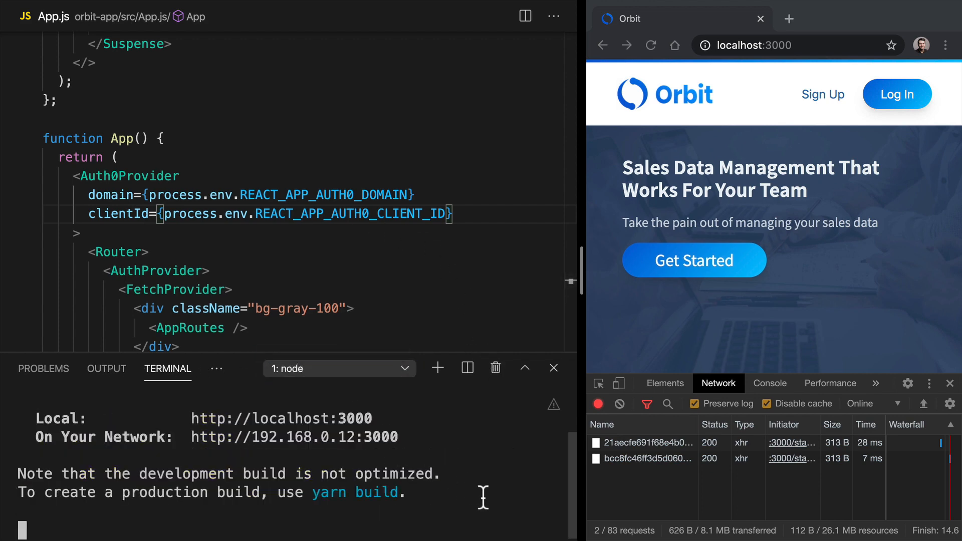